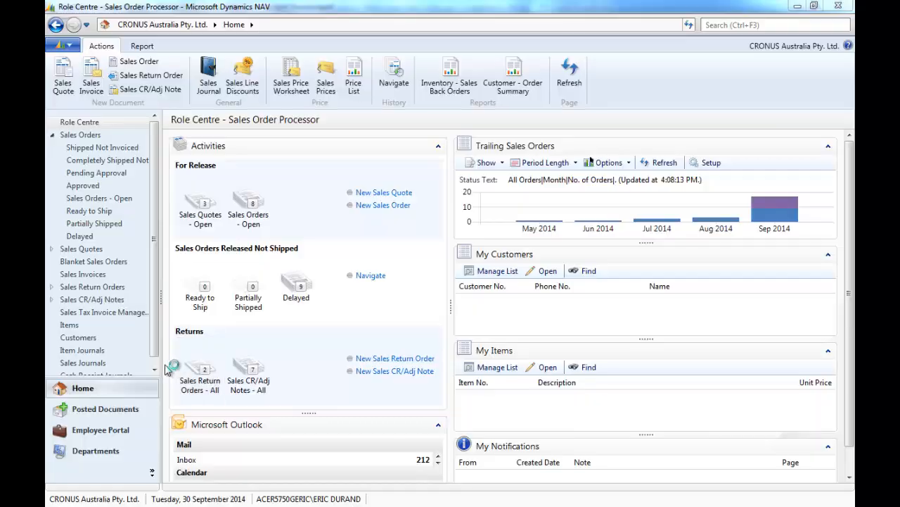
Go to Departments, Sales & Marketing, Order Processing and show the Sales Orders list
click(95, 450)
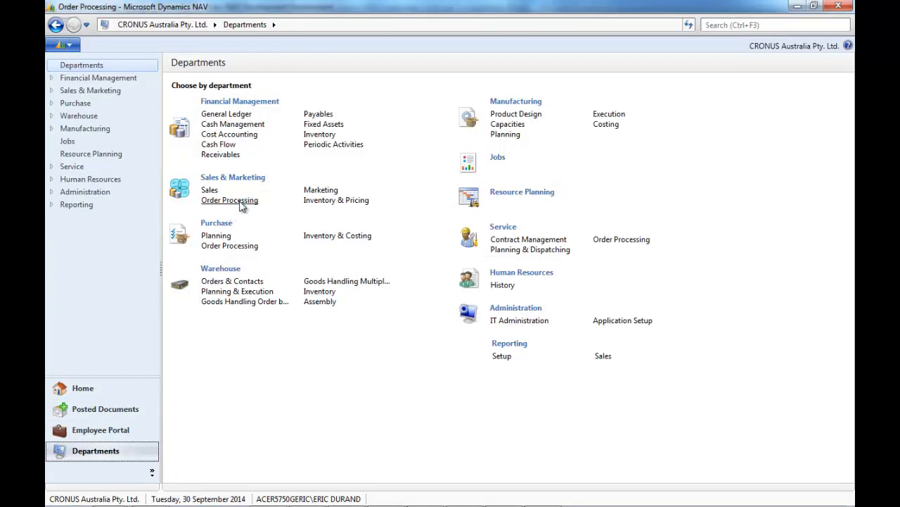
click(229, 200)
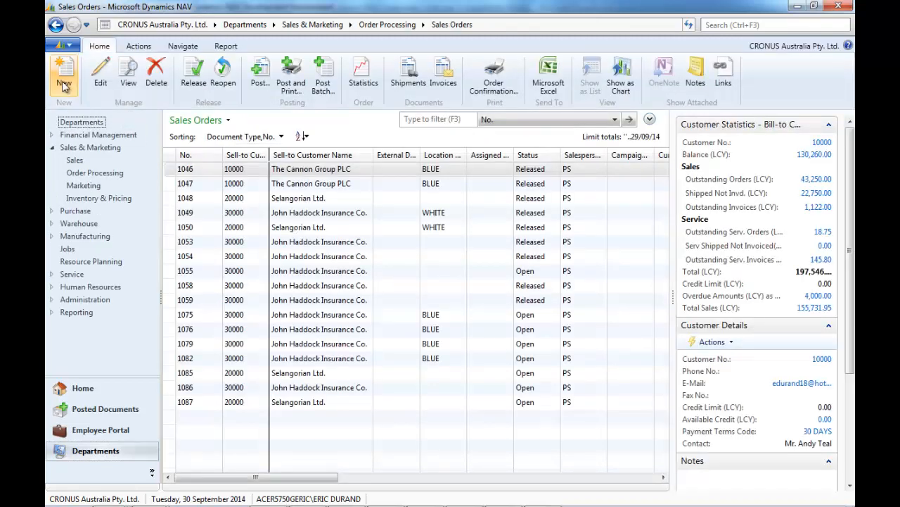
Create order 1092 for customer 10000, The Cannon Group PLC, accepting the credit warning, location BLUE
click(64, 72)
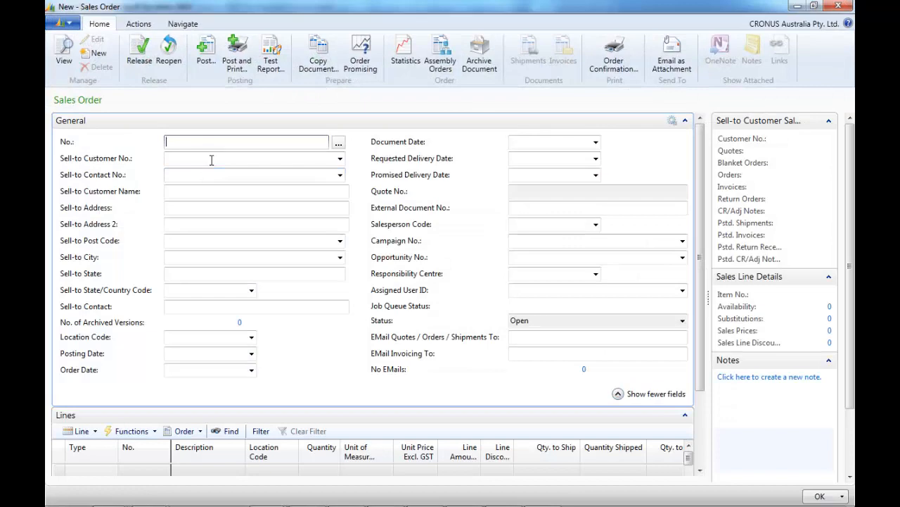
click(340, 158)
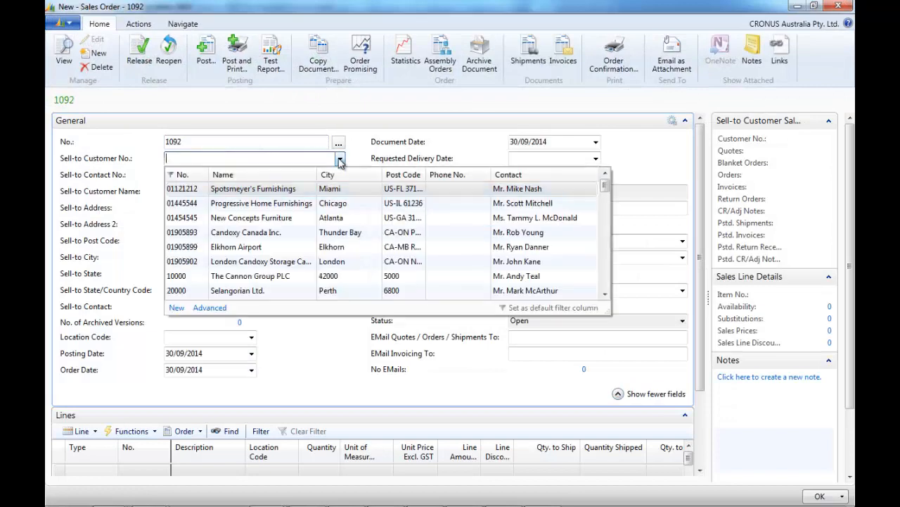
click(176, 275)
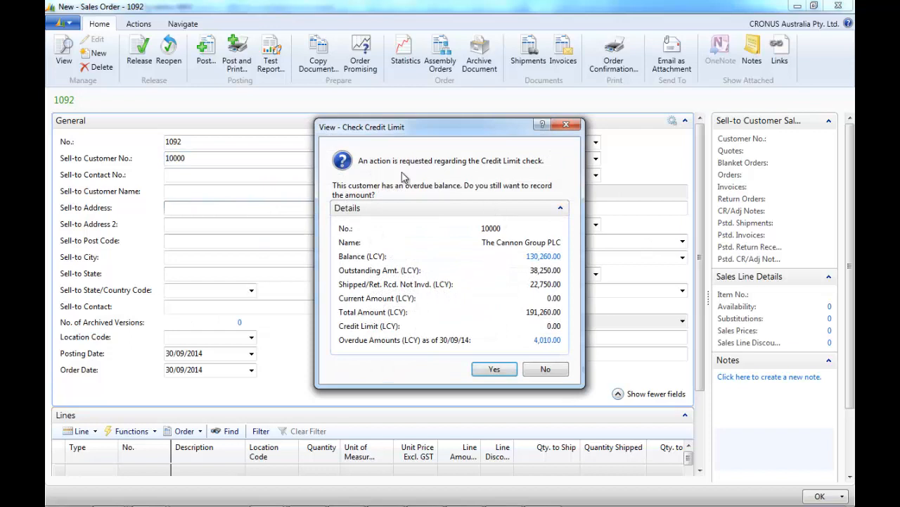
click(494, 369)
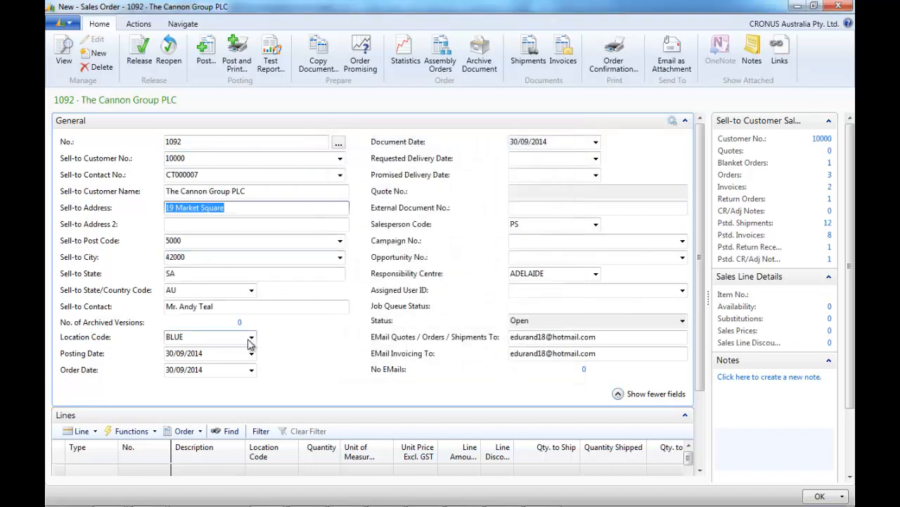
click(252, 336)
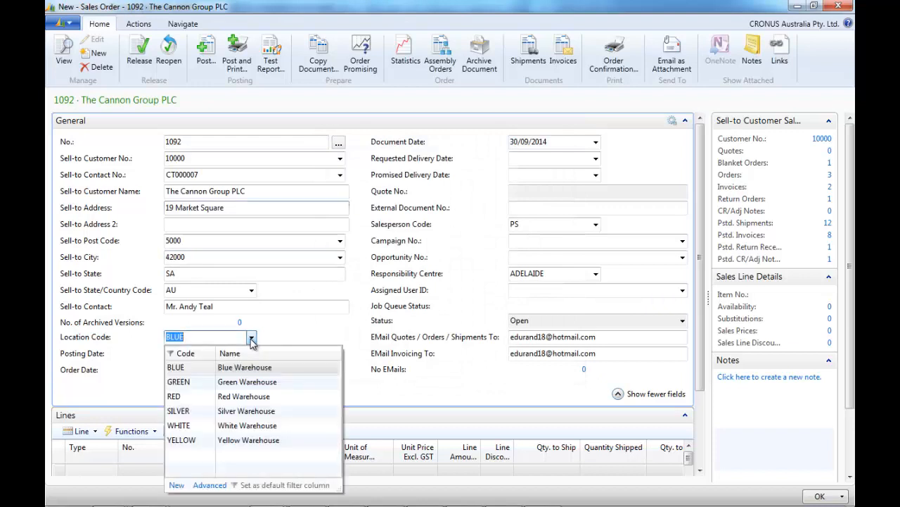
click(175, 367)
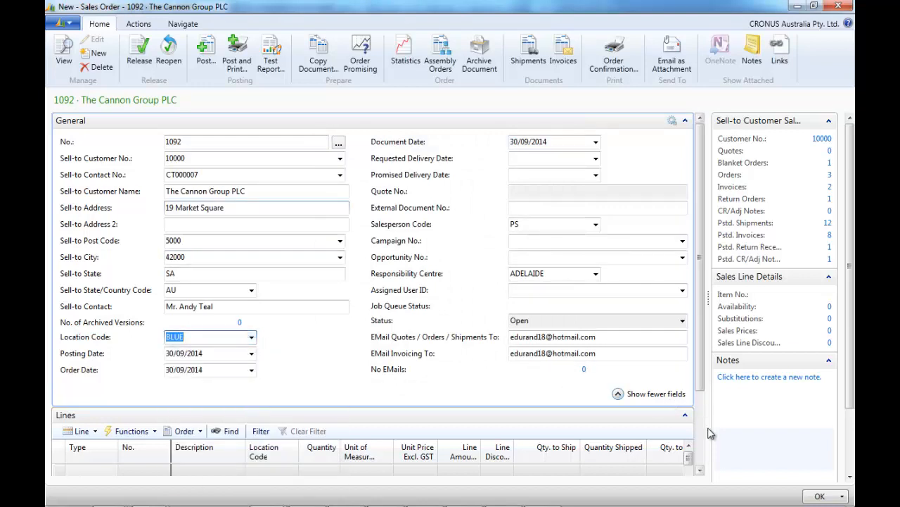
Set Ship-to Code DUTTON and Requested Delivery Date 15/10/2014, then collapse Shipping
scroll(down, 3)
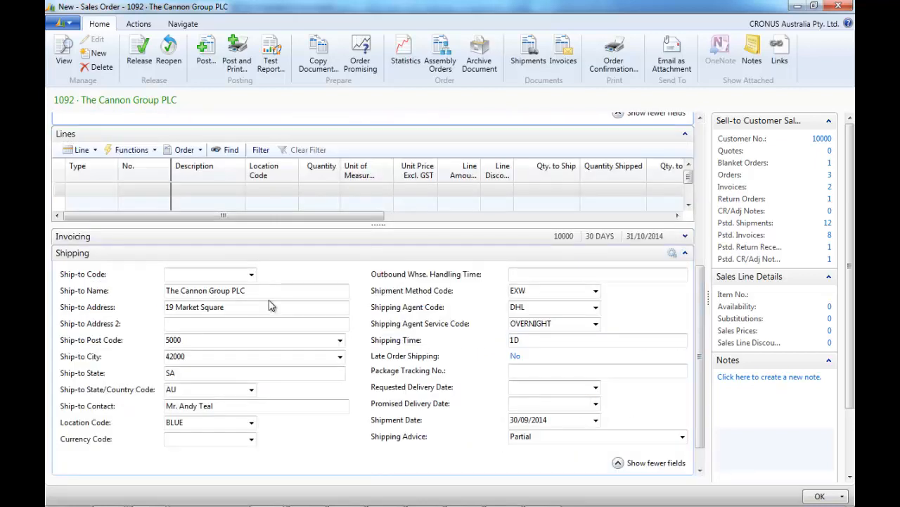
click(252, 273)
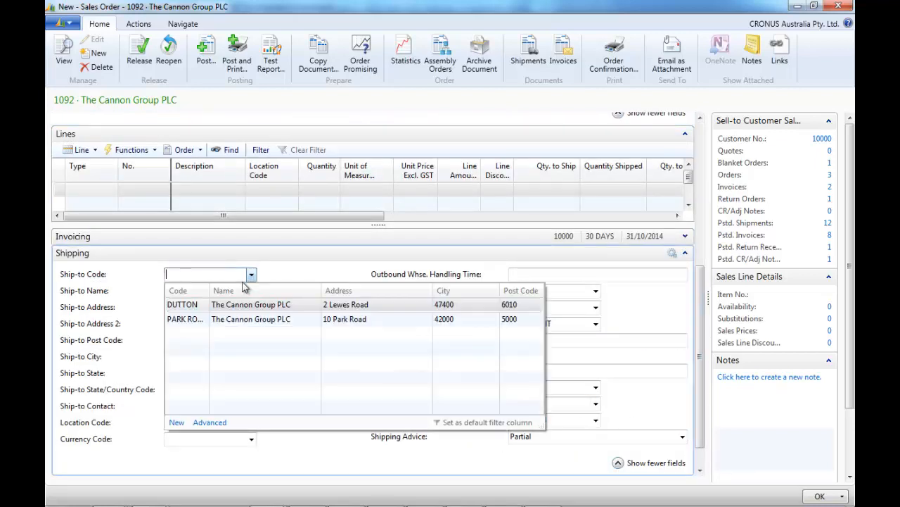
click(182, 304)
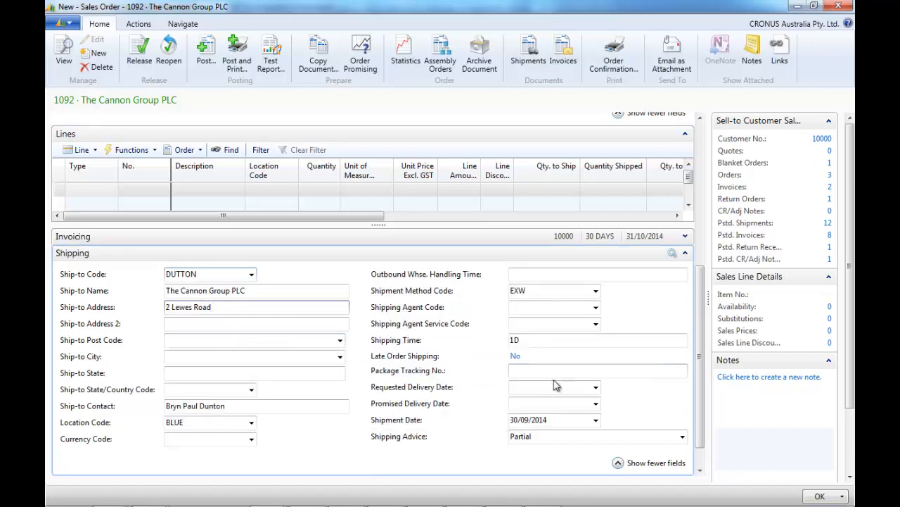
click(552, 387)
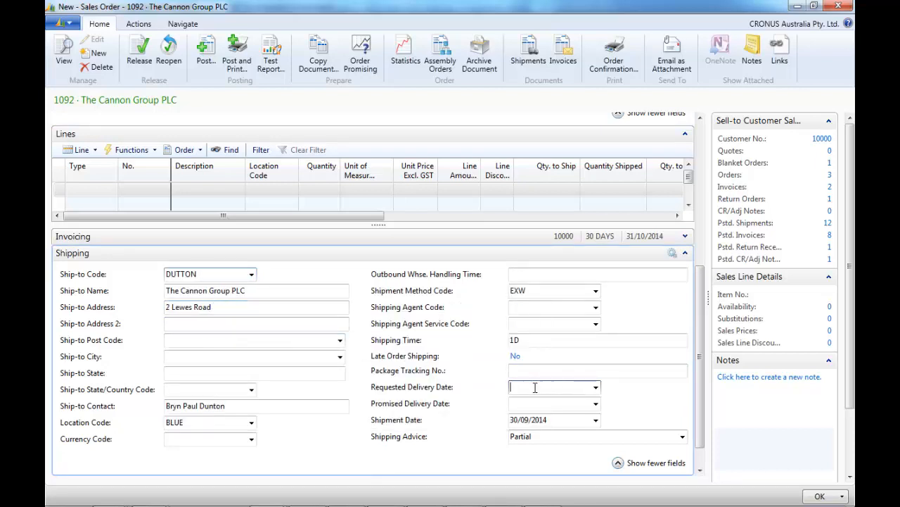
text(15/10/2014)
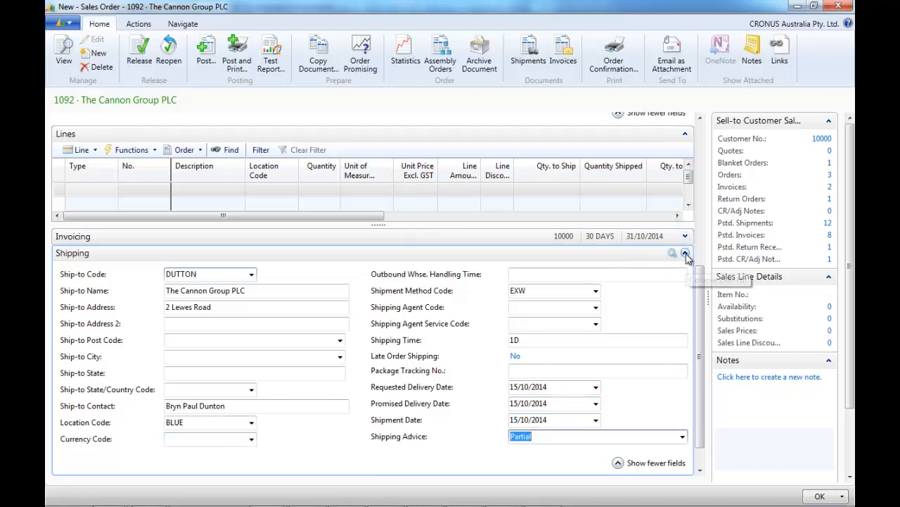
click(685, 253)
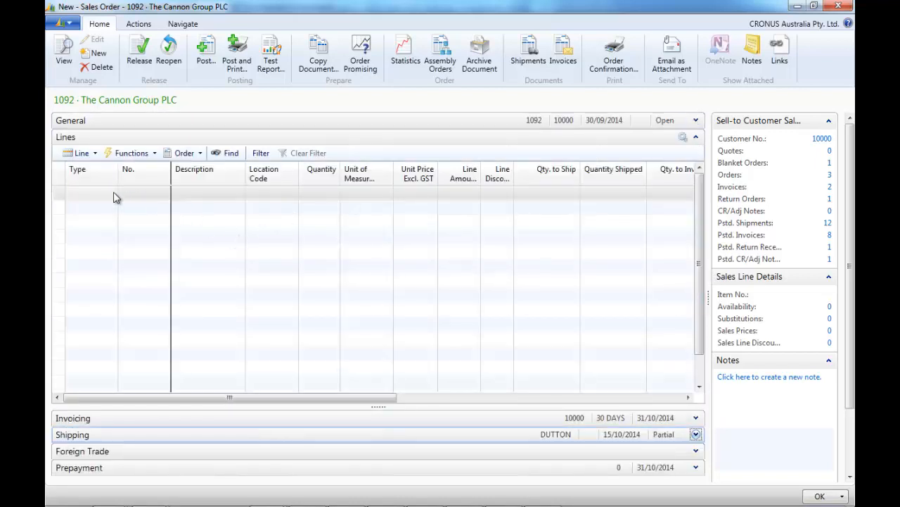
Add an Item line for item 1000, 4 Bicycles, accepting the availability warning
click(111, 192)
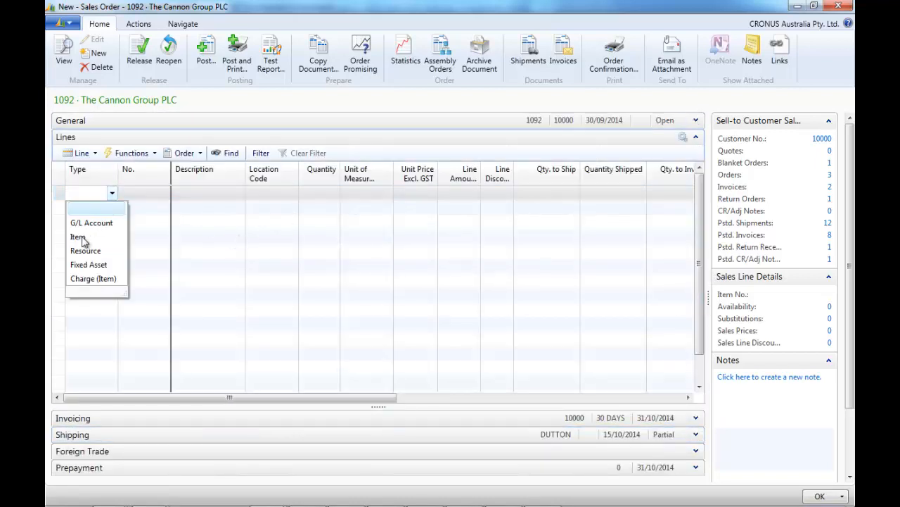
click(77, 236)
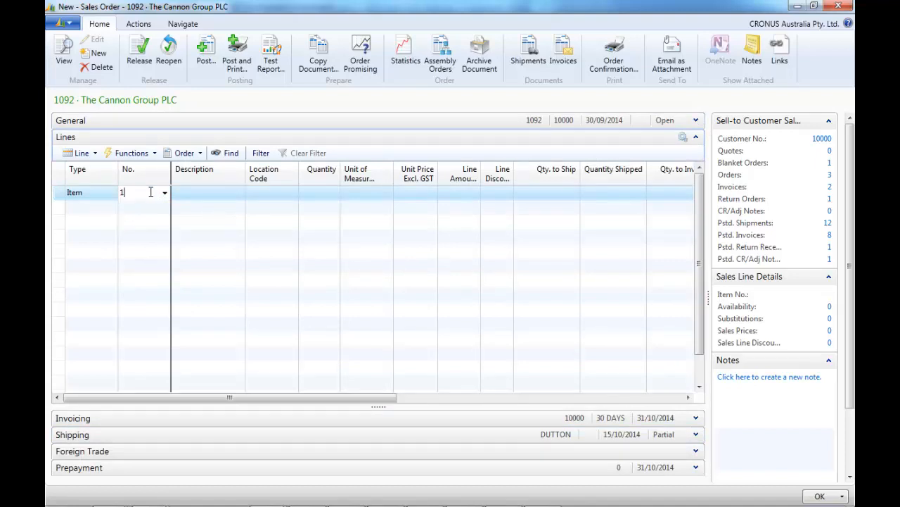
text(1000)
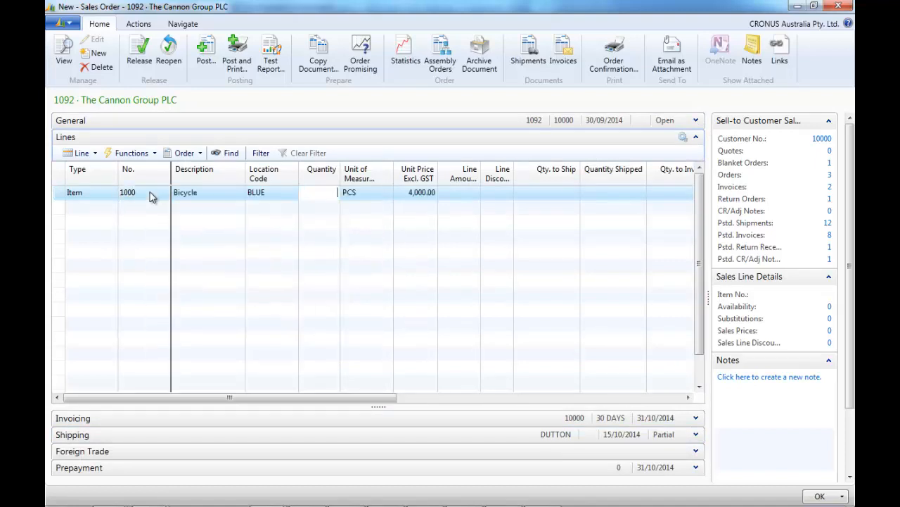
click(144, 192)
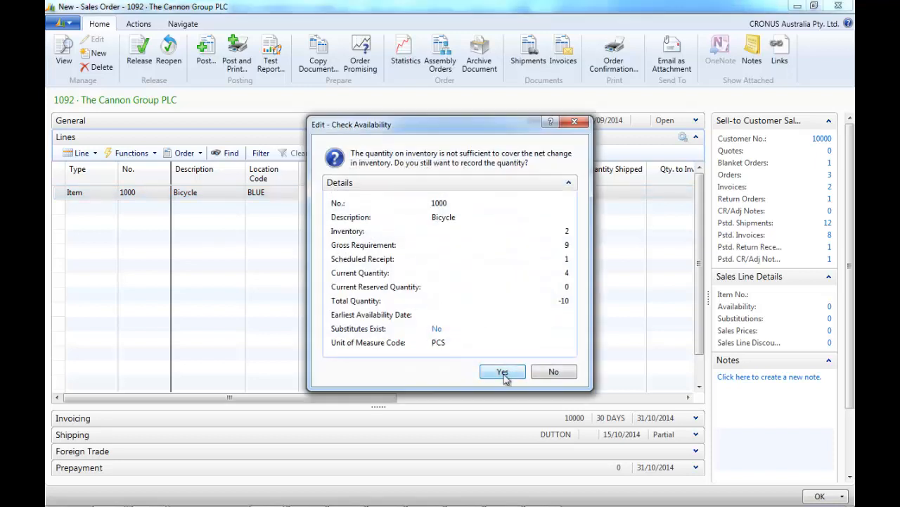
click(501, 372)
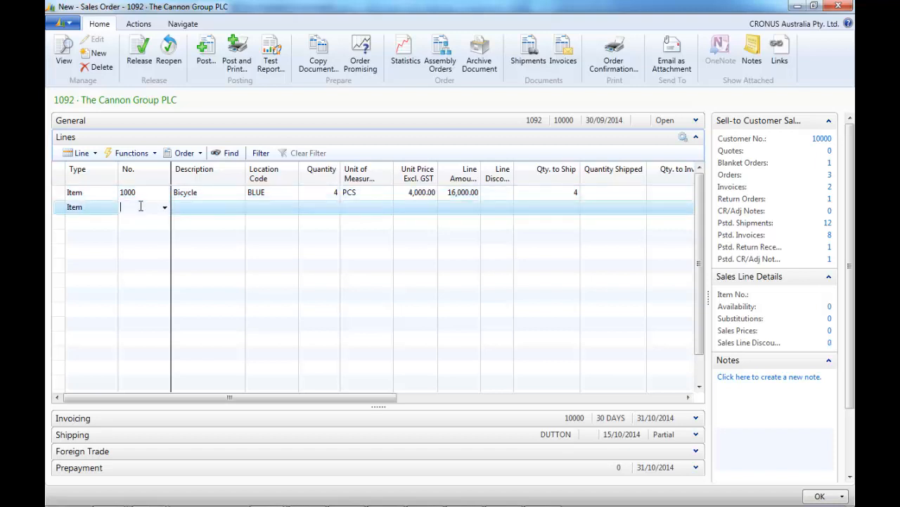
Add 10 Front Wheels (1100) and 8 LS-100 loudspeakers, then start a Resource line
text(1100)
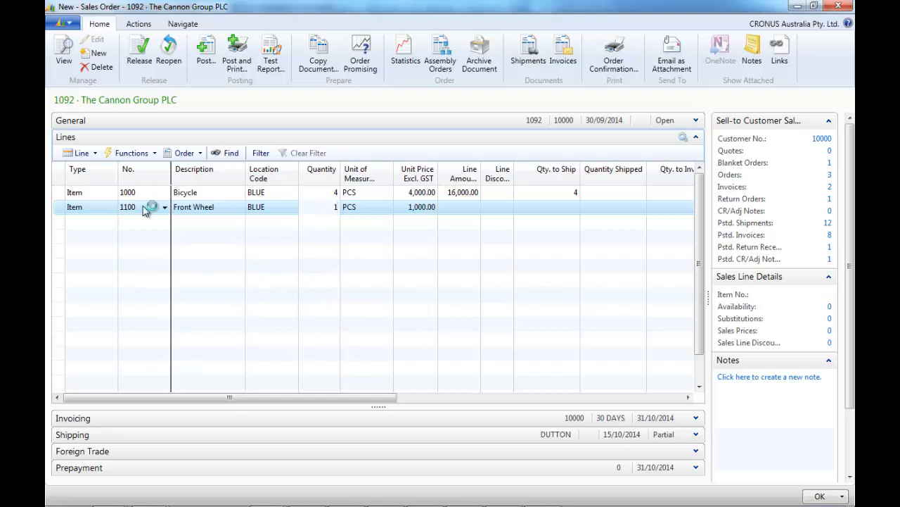
text(10)
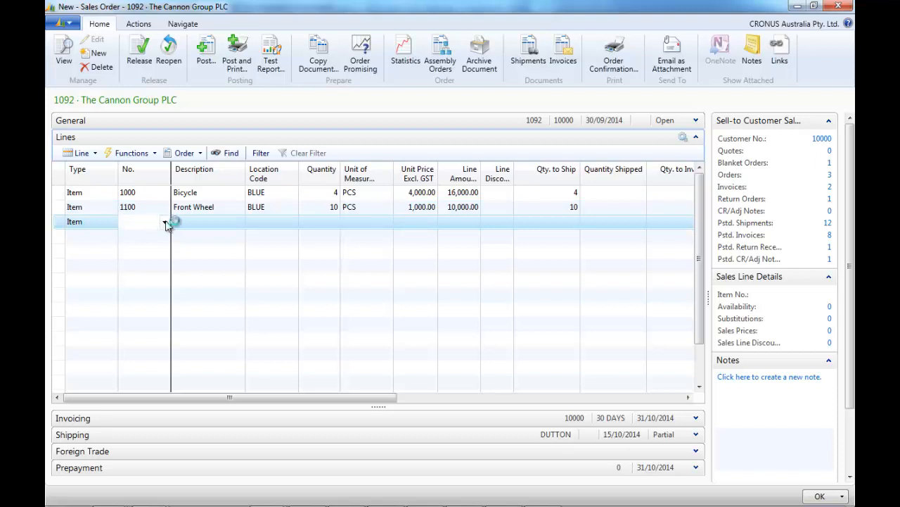
click(163, 222)
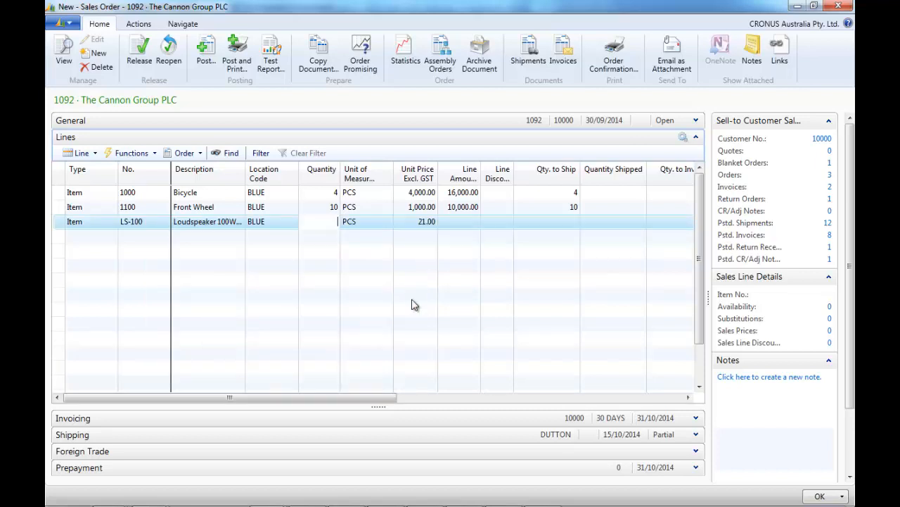
text(8)
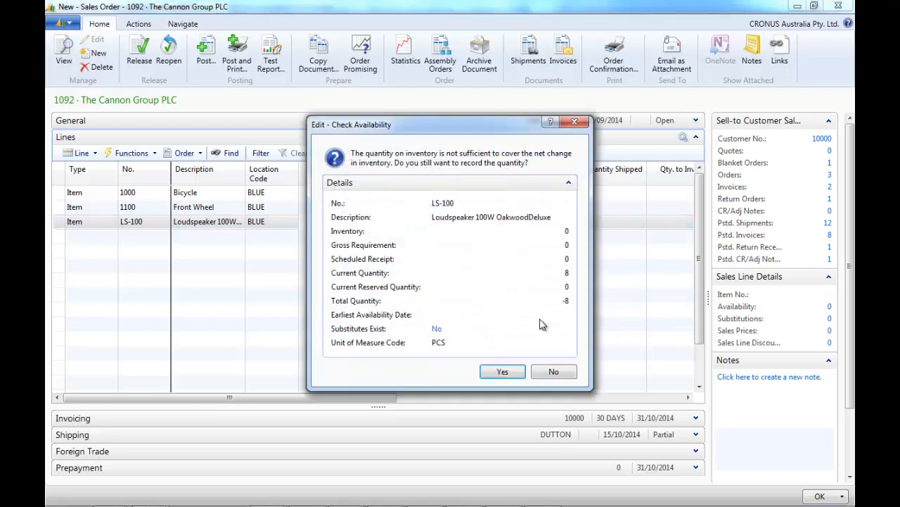
click(503, 371)
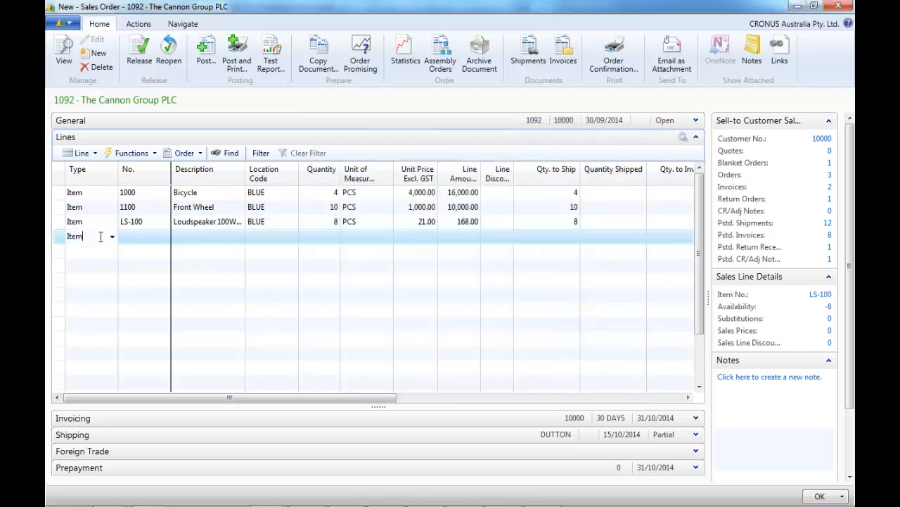
click(88, 236)
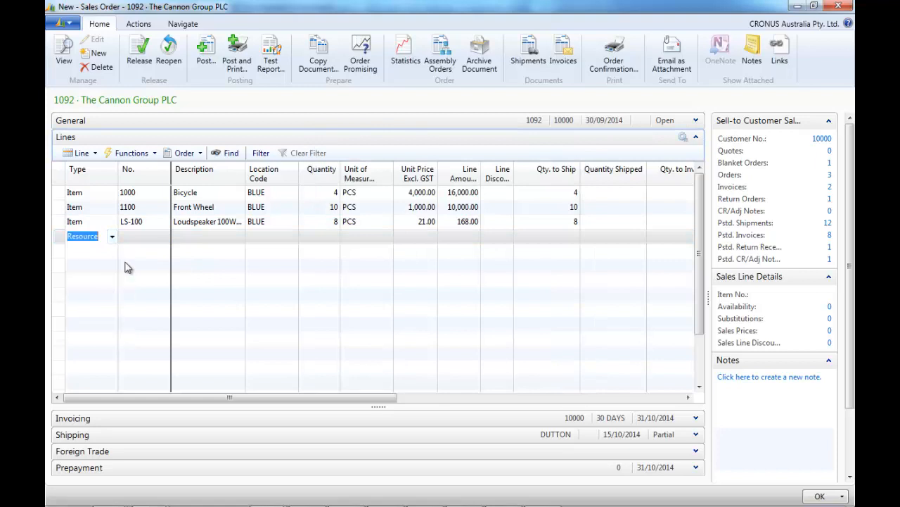
click(164, 236)
text(LINDA)
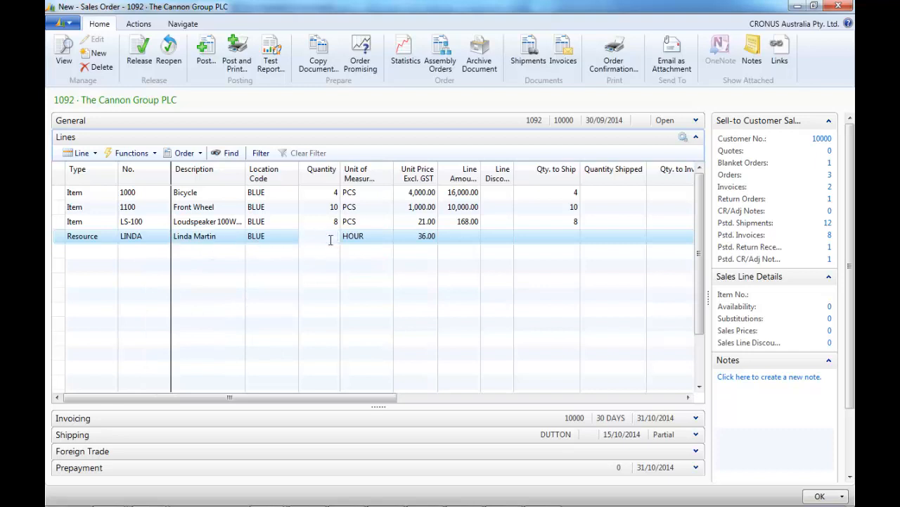
text(12)
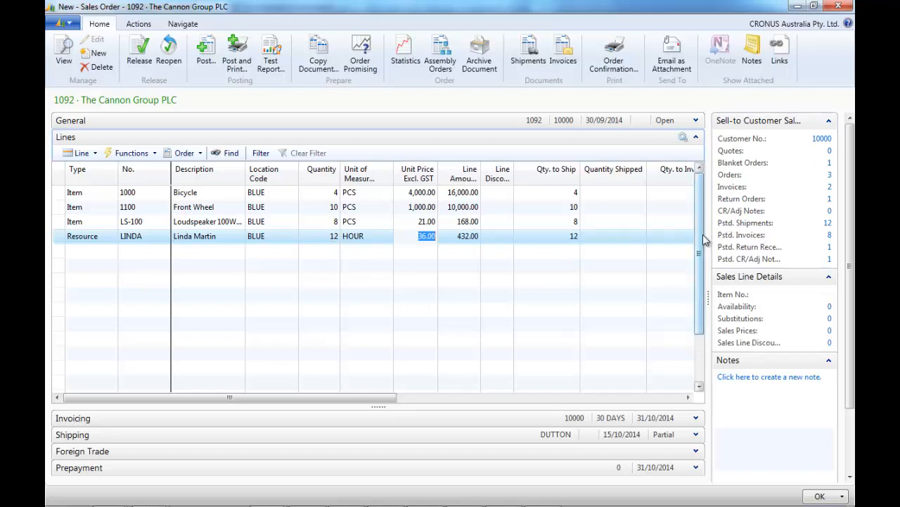
click(138, 23)
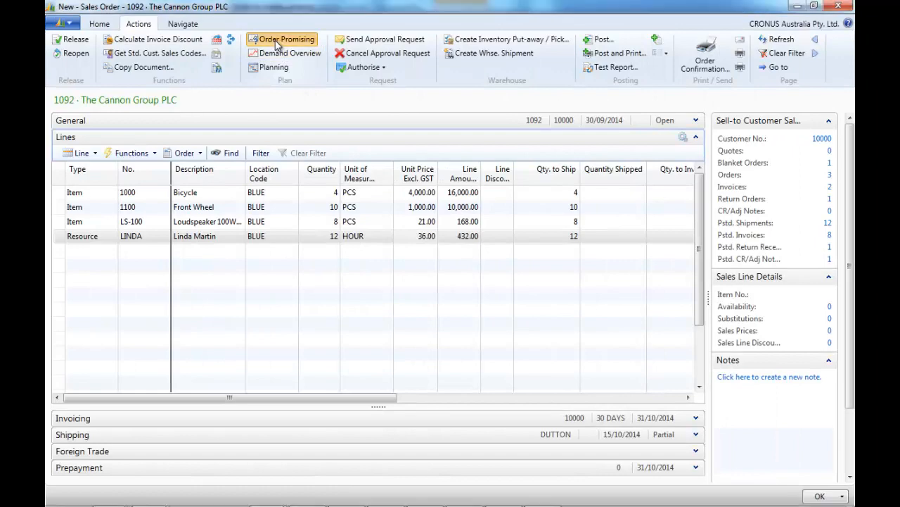
click(287, 39)
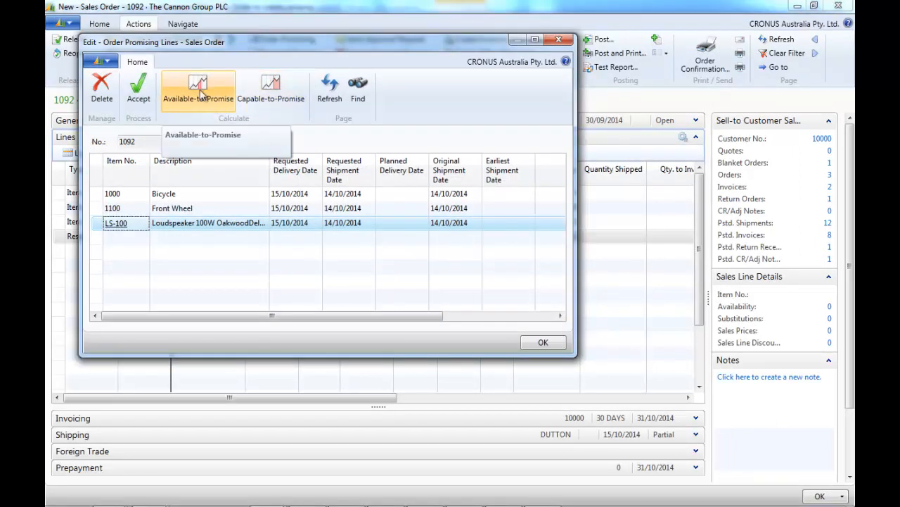
Run Available-to-Promise and Capable-to-Promise for planned delivery 15/10/2014, then close Order Promising
click(198, 90)
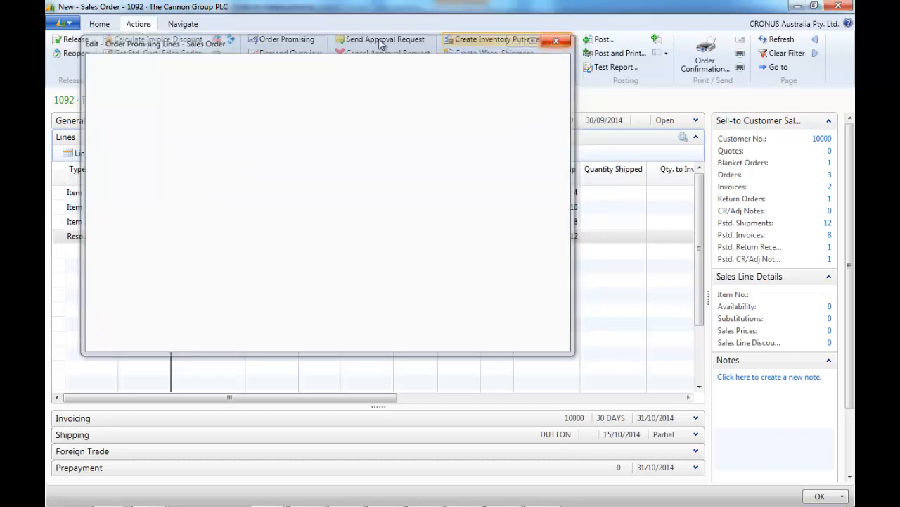
click(271, 87)
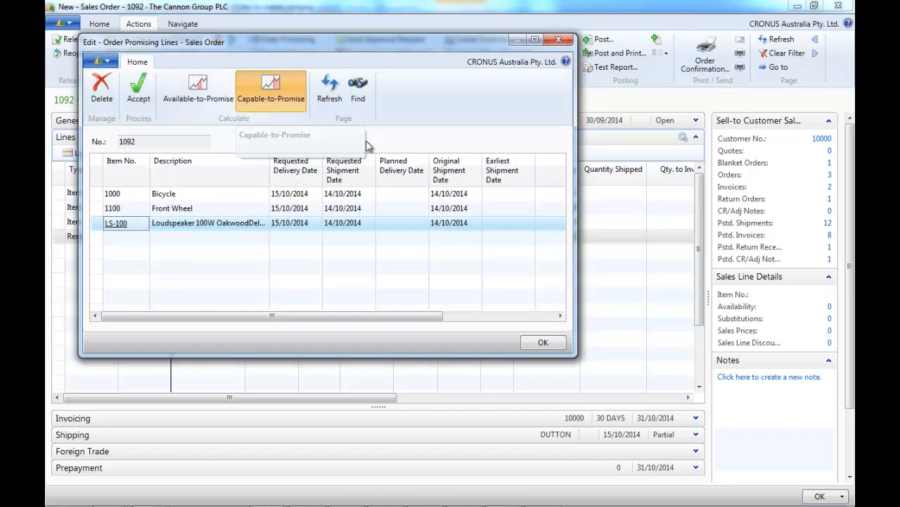
click(271, 88)
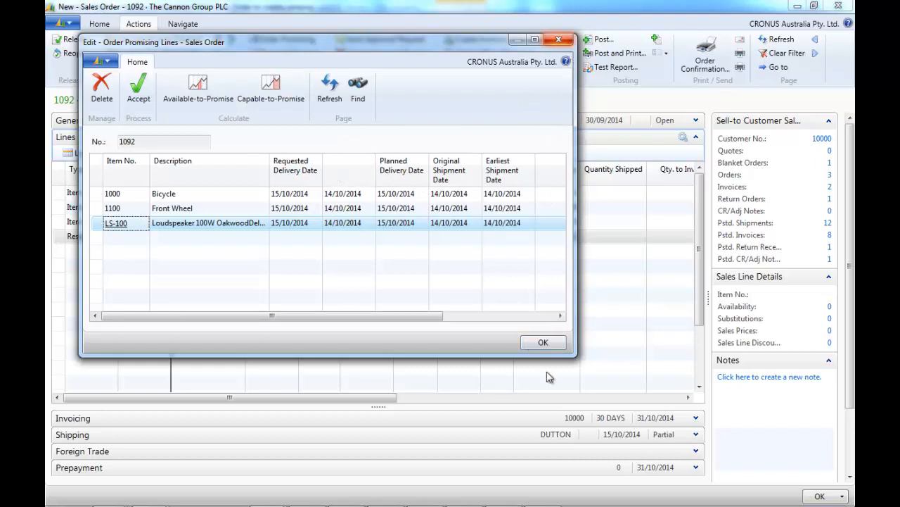
click(543, 342)
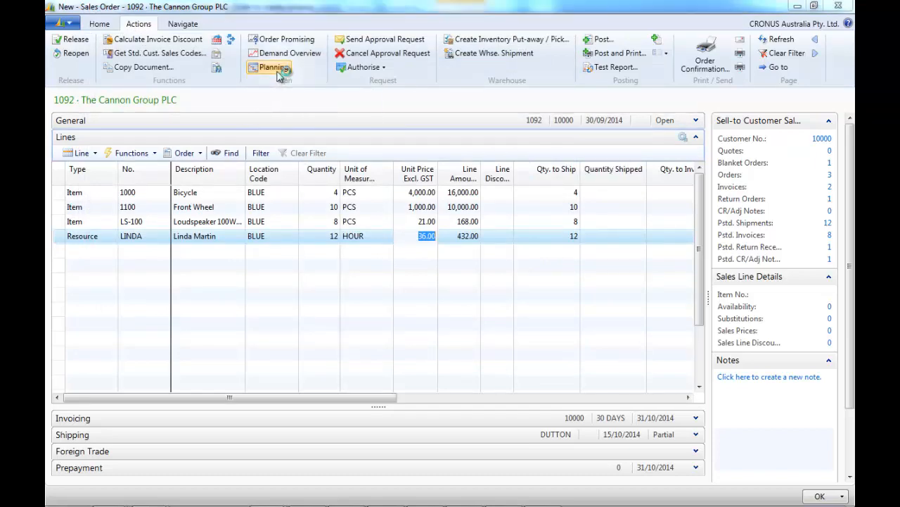
Create firm planned item production orders 101004, 101005 and 101006 from Sales Order Planning
click(270, 67)
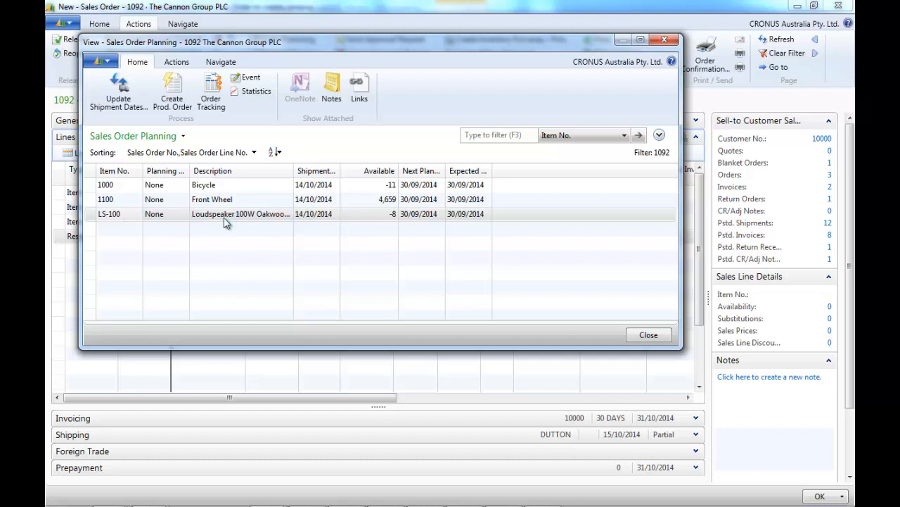
click(172, 91)
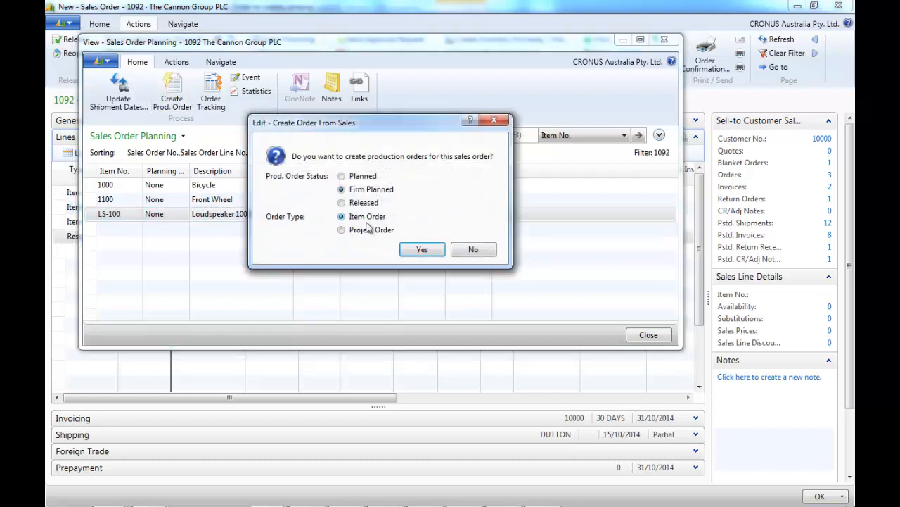
click(421, 249)
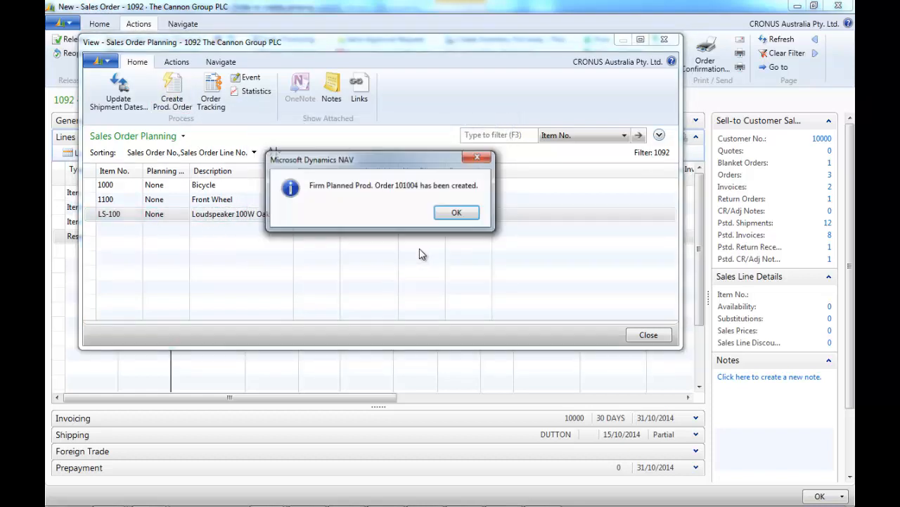
click(456, 213)
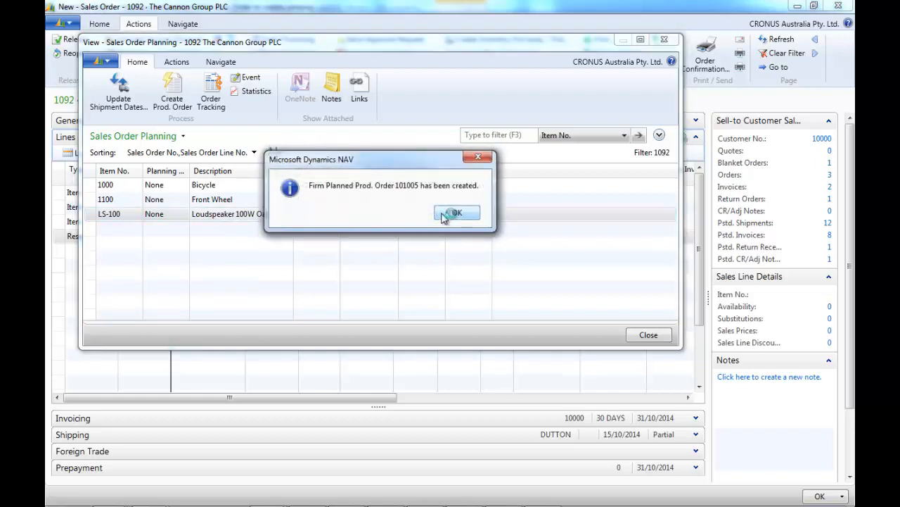
click(457, 213)
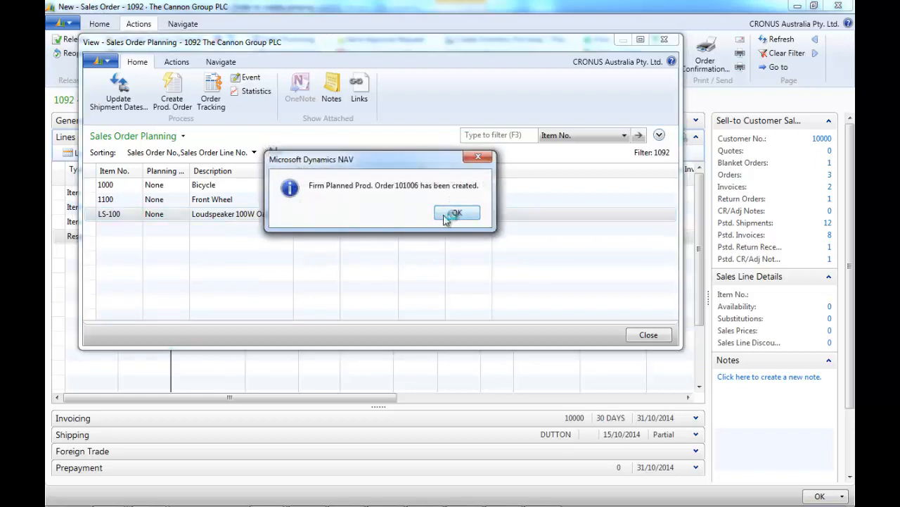
click(455, 213)
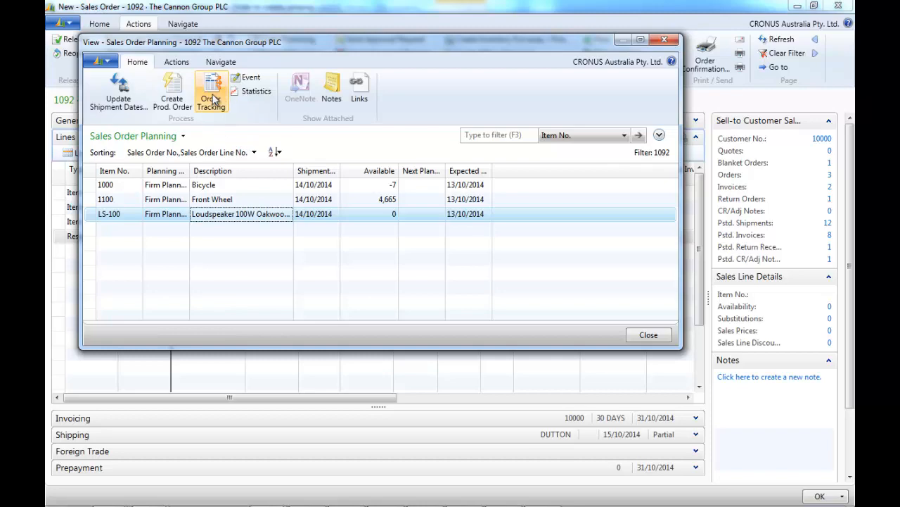
View order tracking for the LS-100 line, then close Order Tracking and Sales Order Planning
click(210, 92)
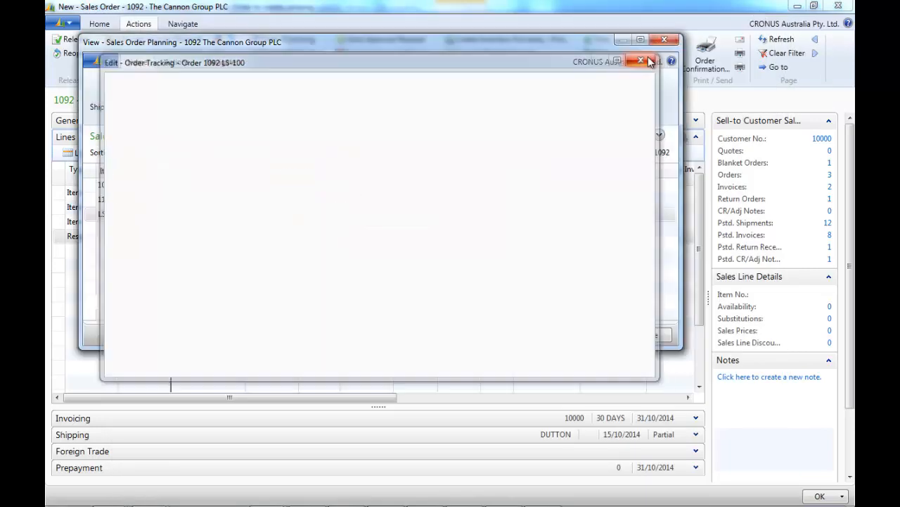
click(641, 61)
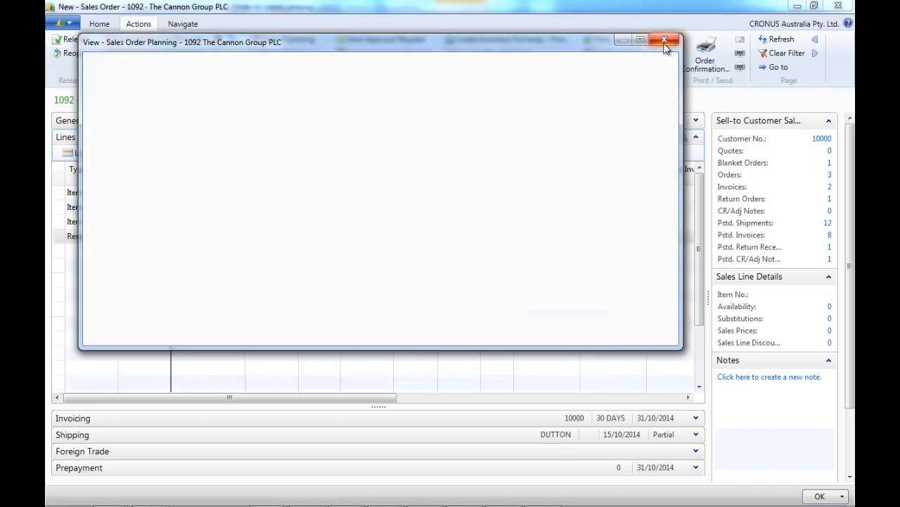
click(664, 39)
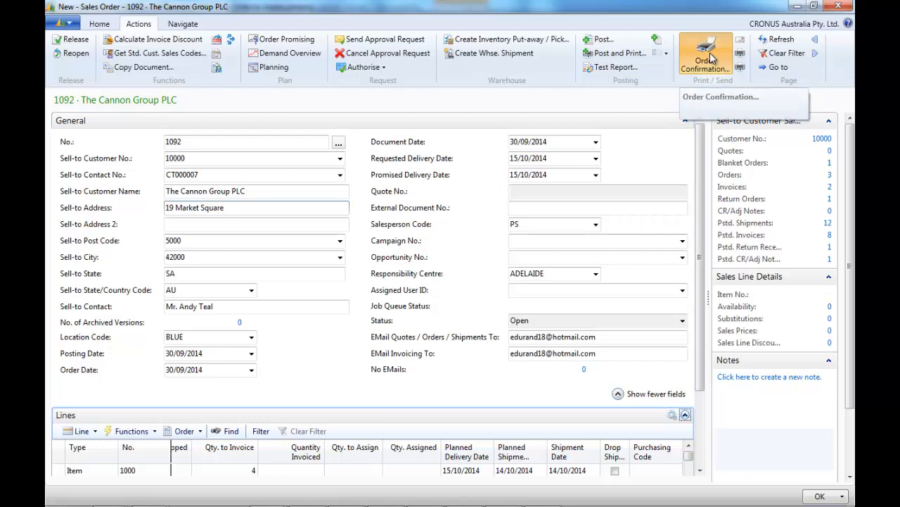
click(705, 53)
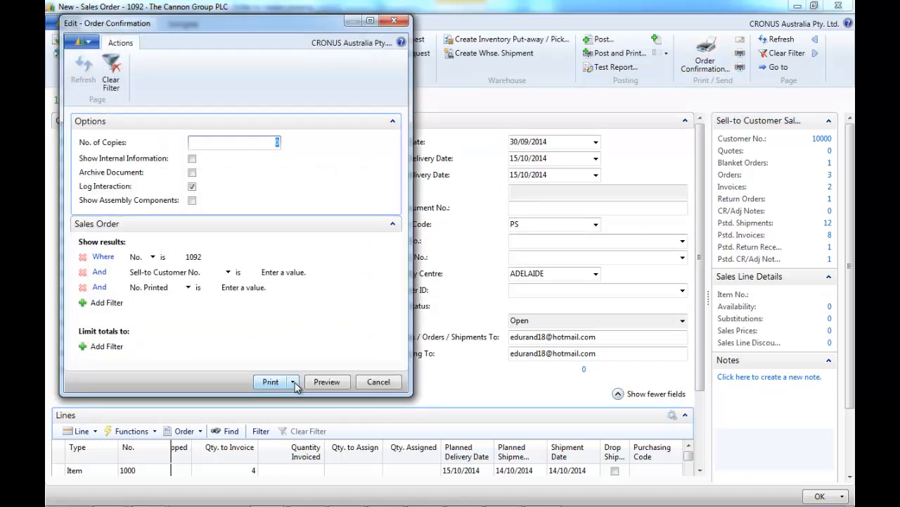
click(293, 381)
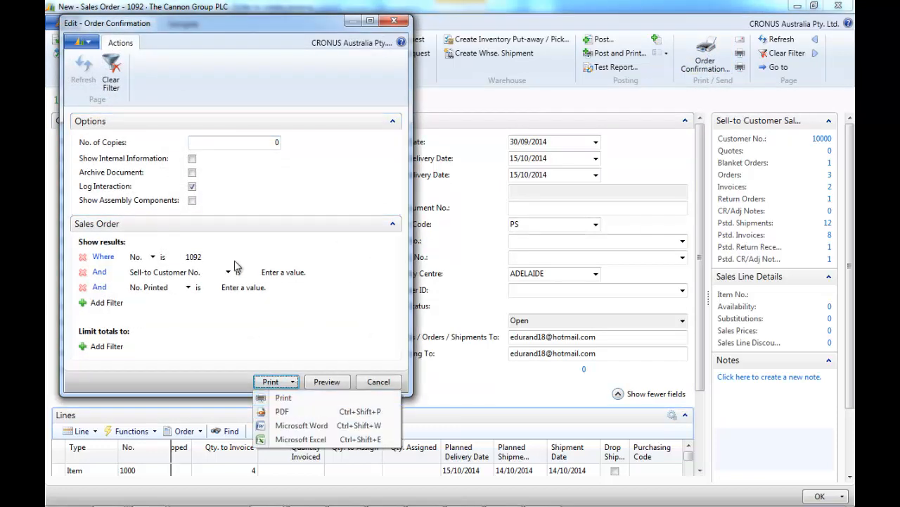
click(378, 382)
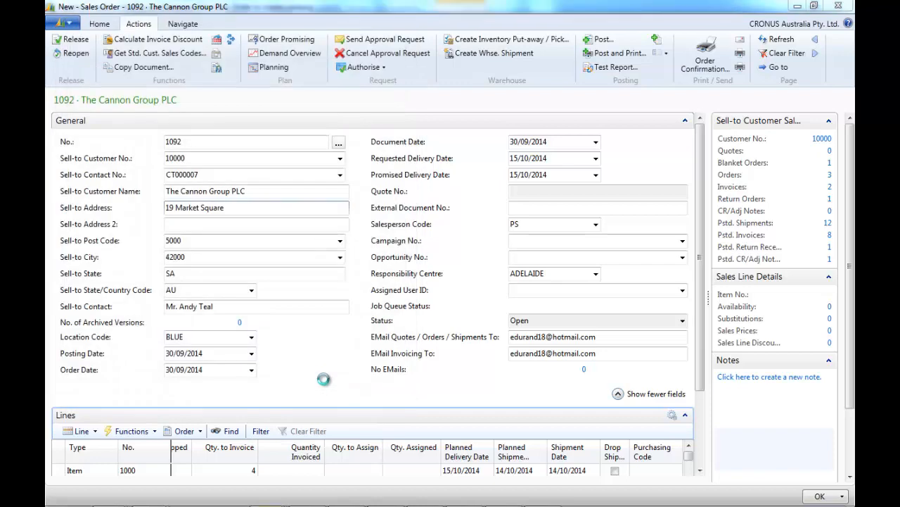
click(705, 60)
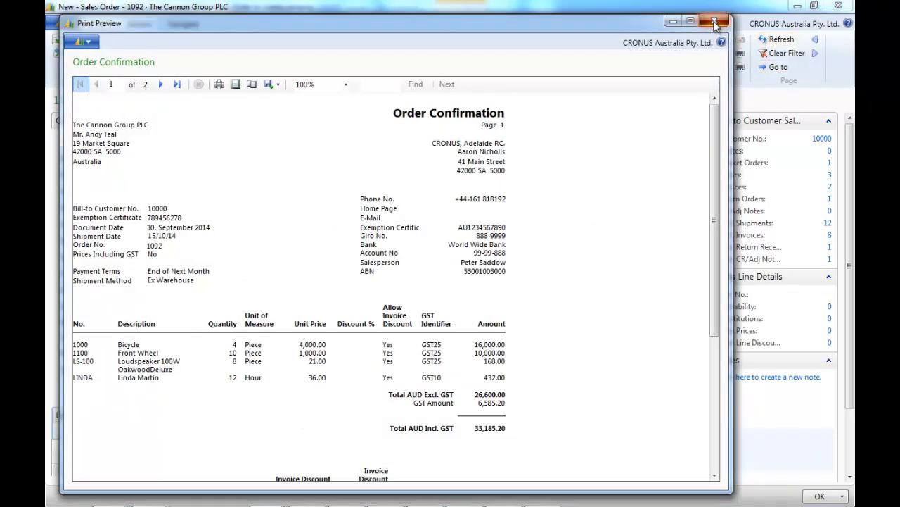
click(715, 21)
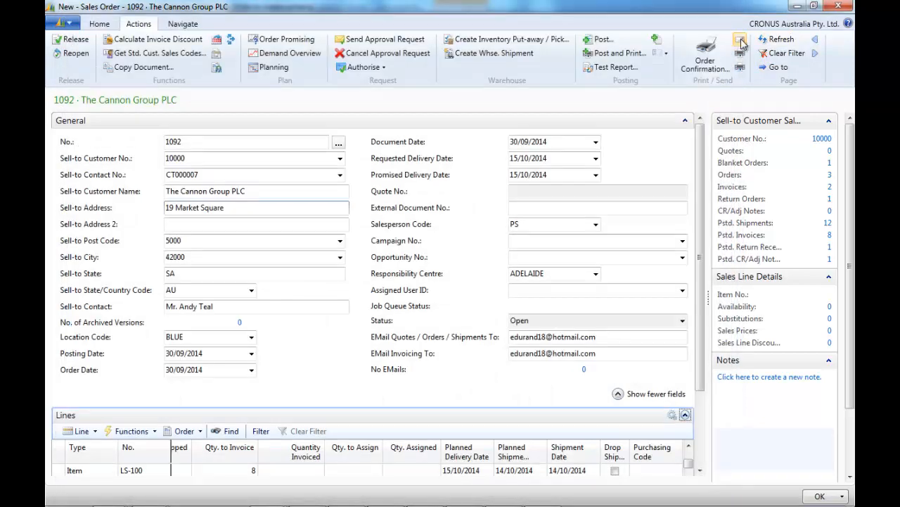
mouse_move(740, 43)
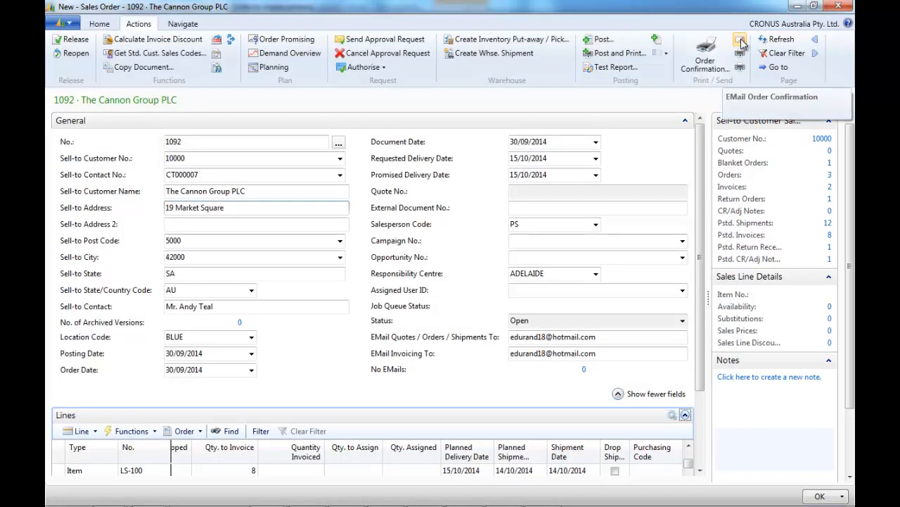
mouse_move(471, 46)
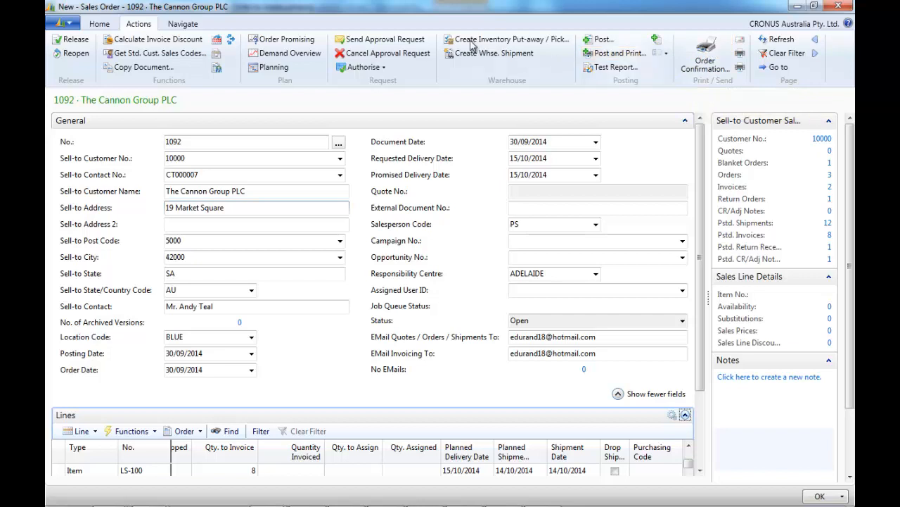
mouse_move(533, 85)
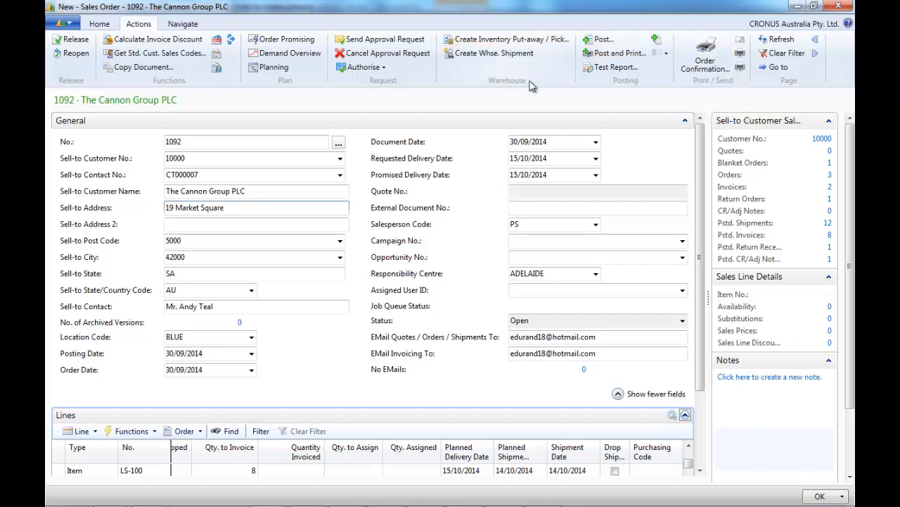